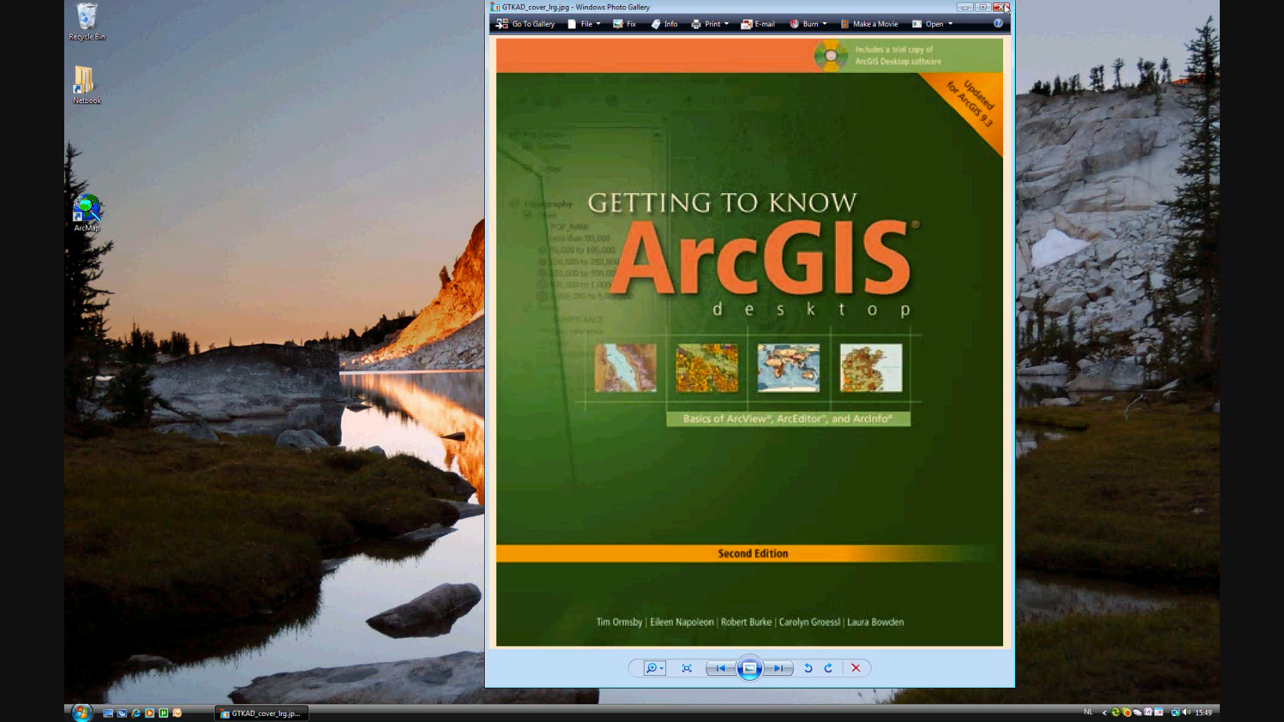
Start ArcMap, open the existing map ex08b.mxd and enable the Tools toolbar
{"action": "left_click", "coordinate": [1000, 8]}
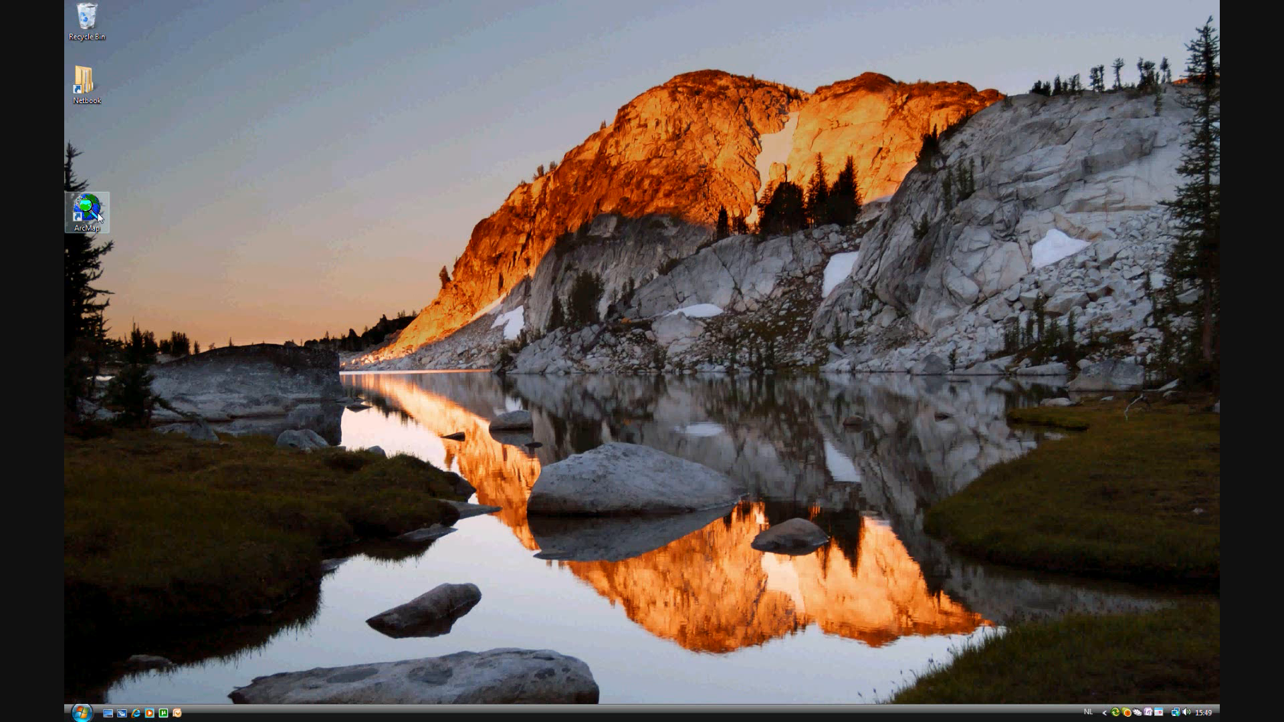
{"action": "double_click", "coordinate": [87, 212]}
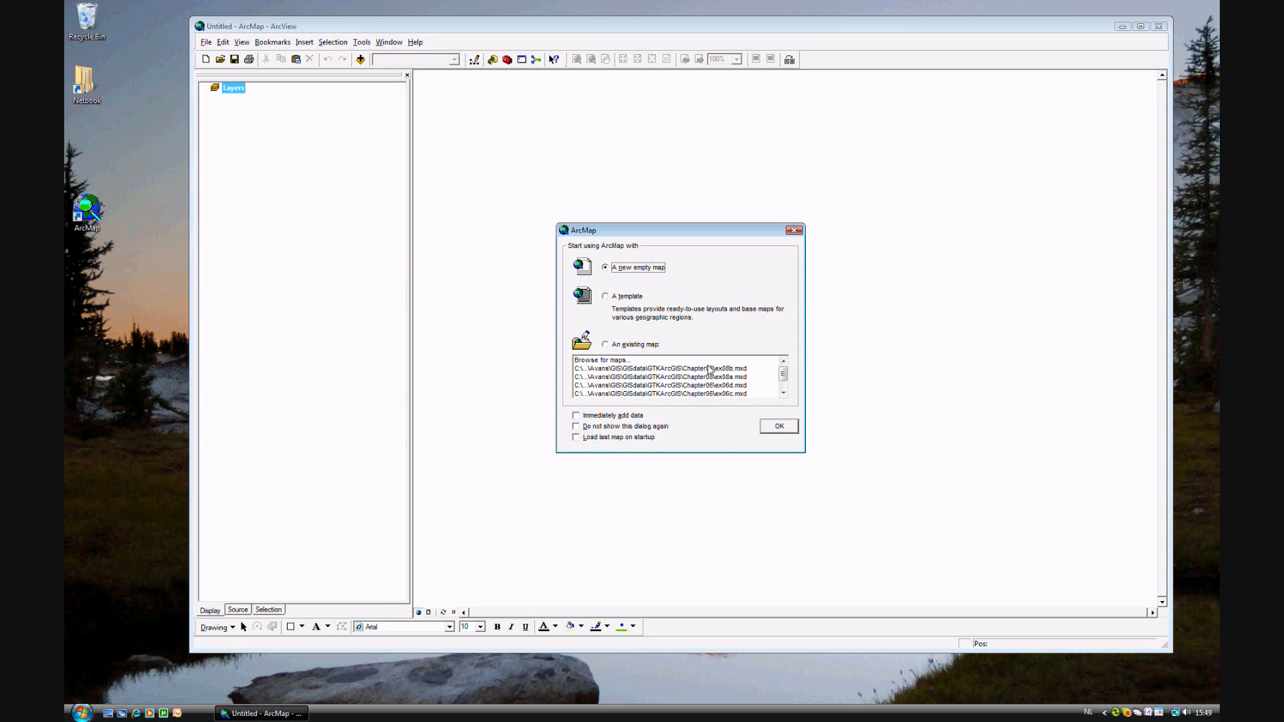
{"action": "left_click", "coordinate": [604, 344]}
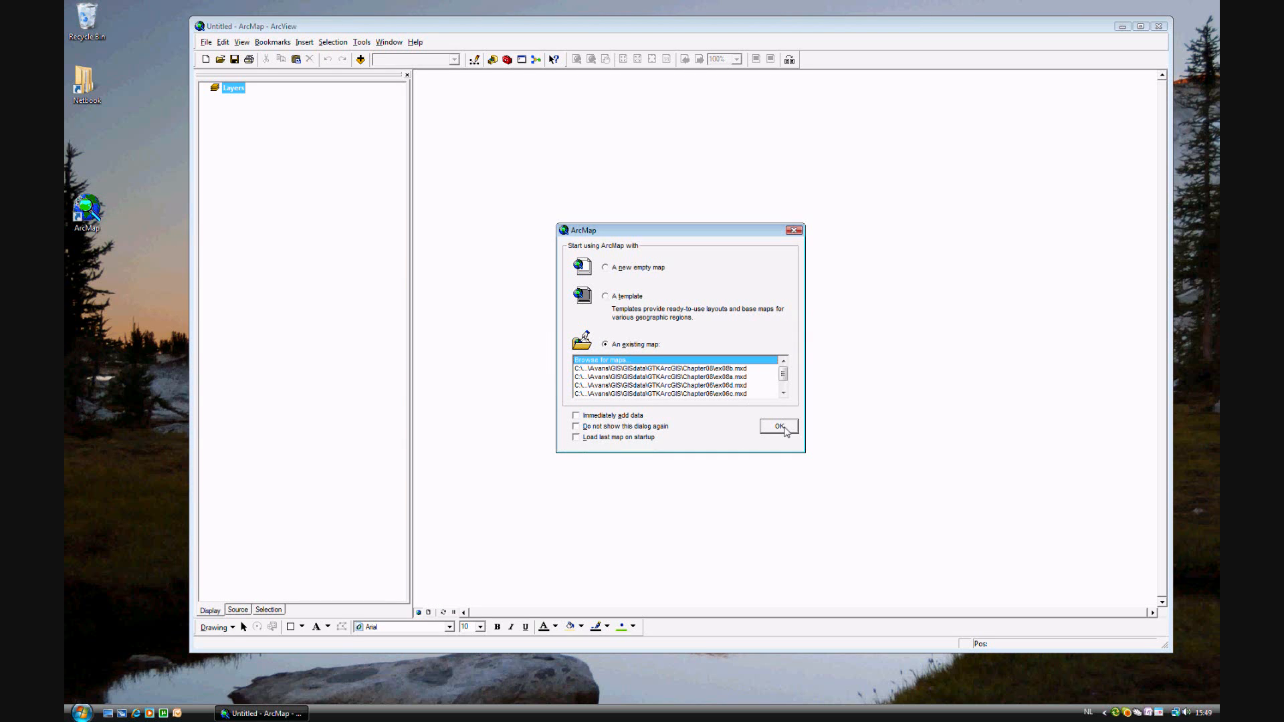
{"action": "left_click", "coordinate": [598, 359]}
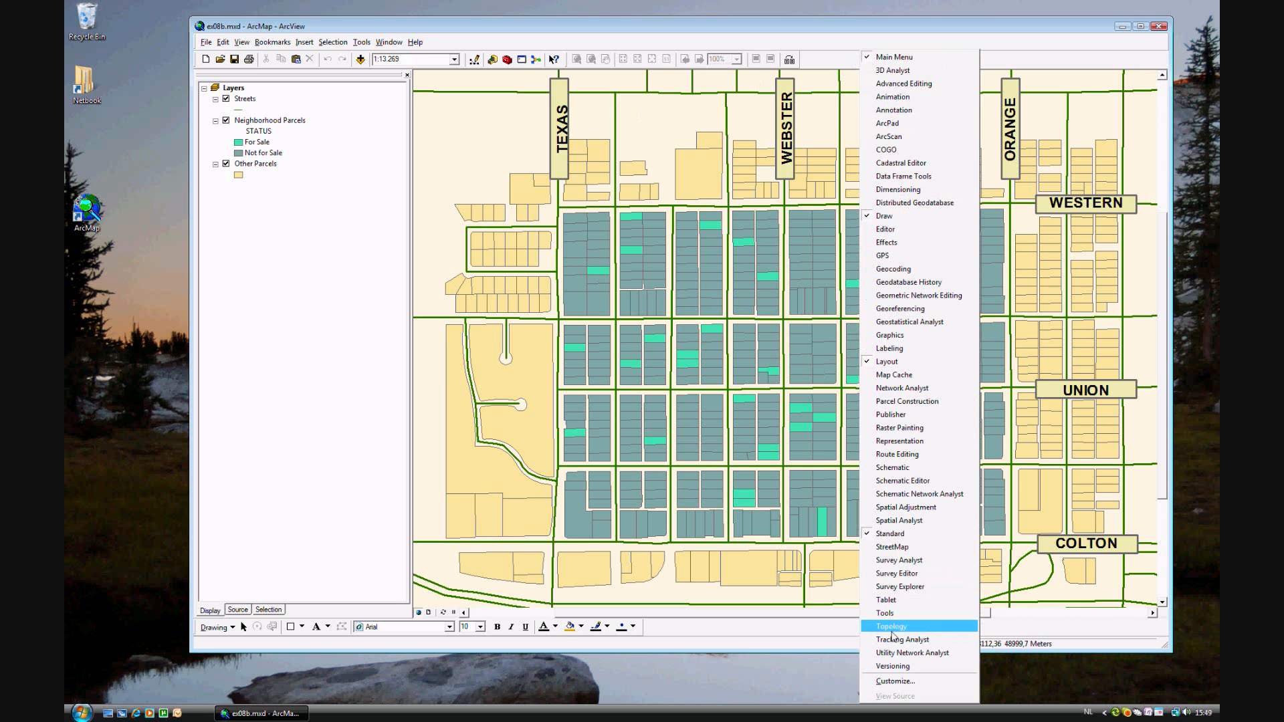
{"action": "left_click", "coordinate": [886, 613]}
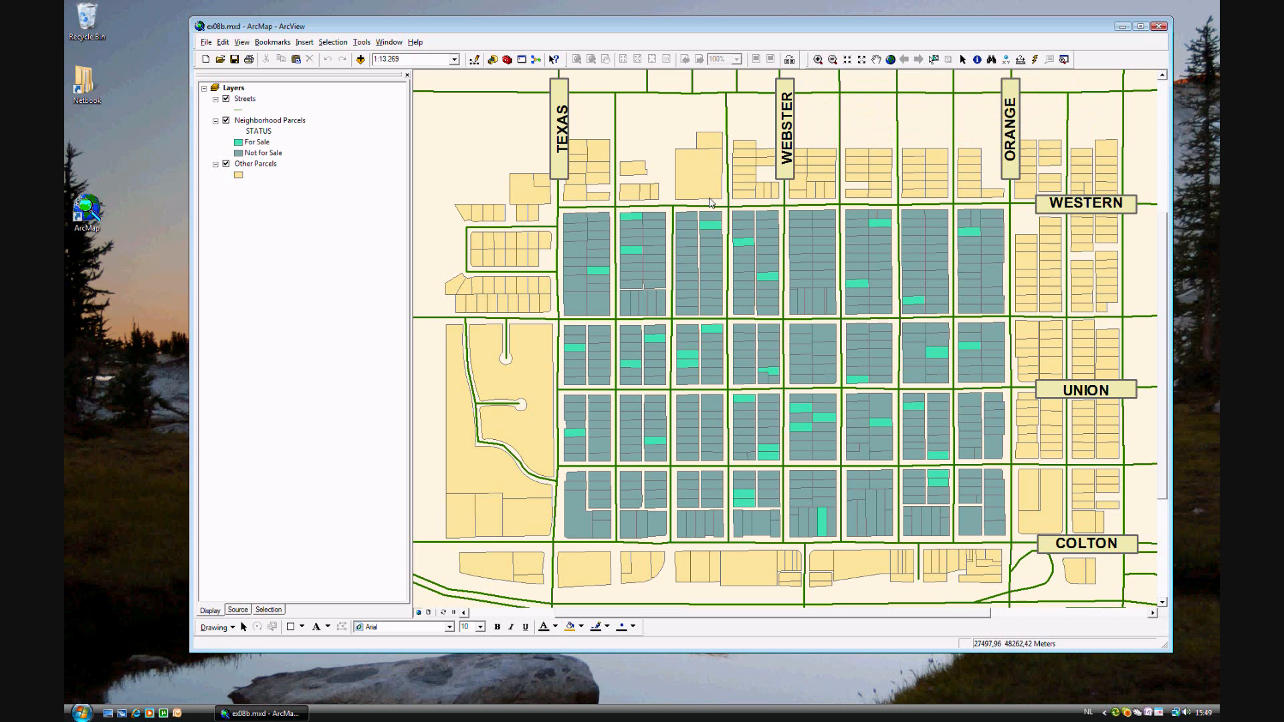
{"action": "mouse_move", "coordinate": [474, 92]}
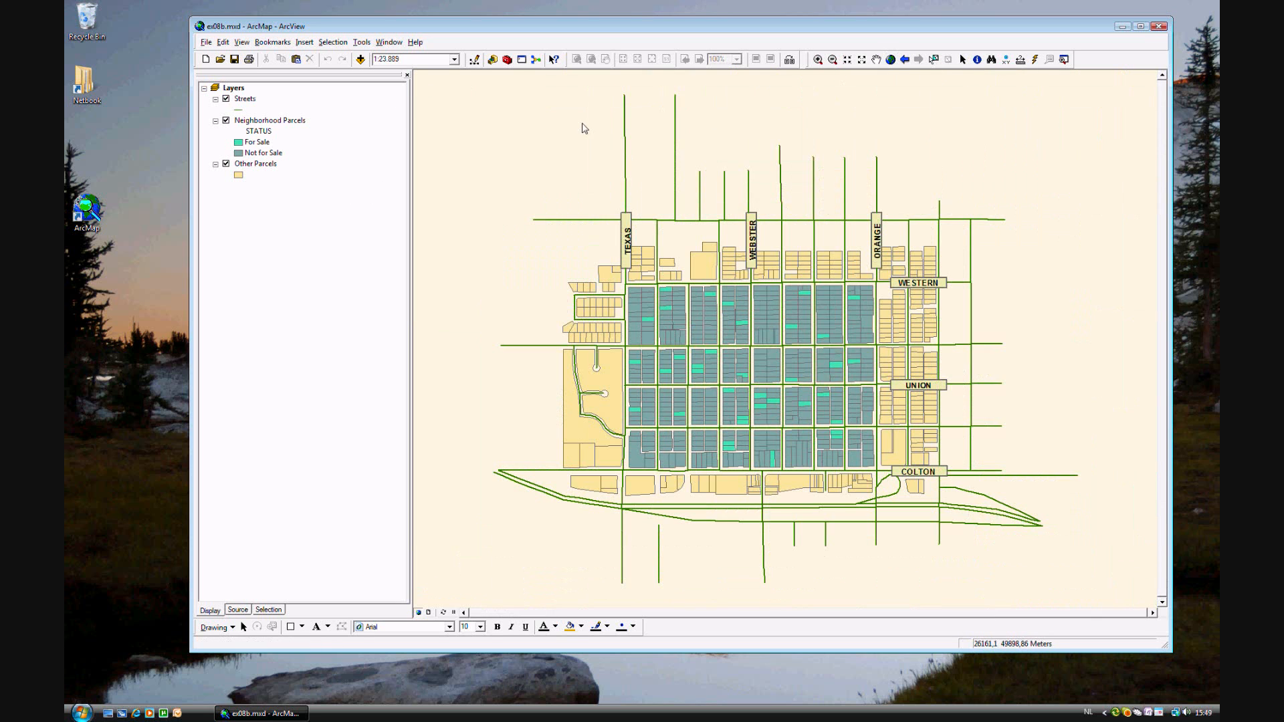
In Select By Attributes, target Neighborhood Parcels and compose "STATUS" = 'Y'
{"action": "left_click", "coordinate": [332, 41]}
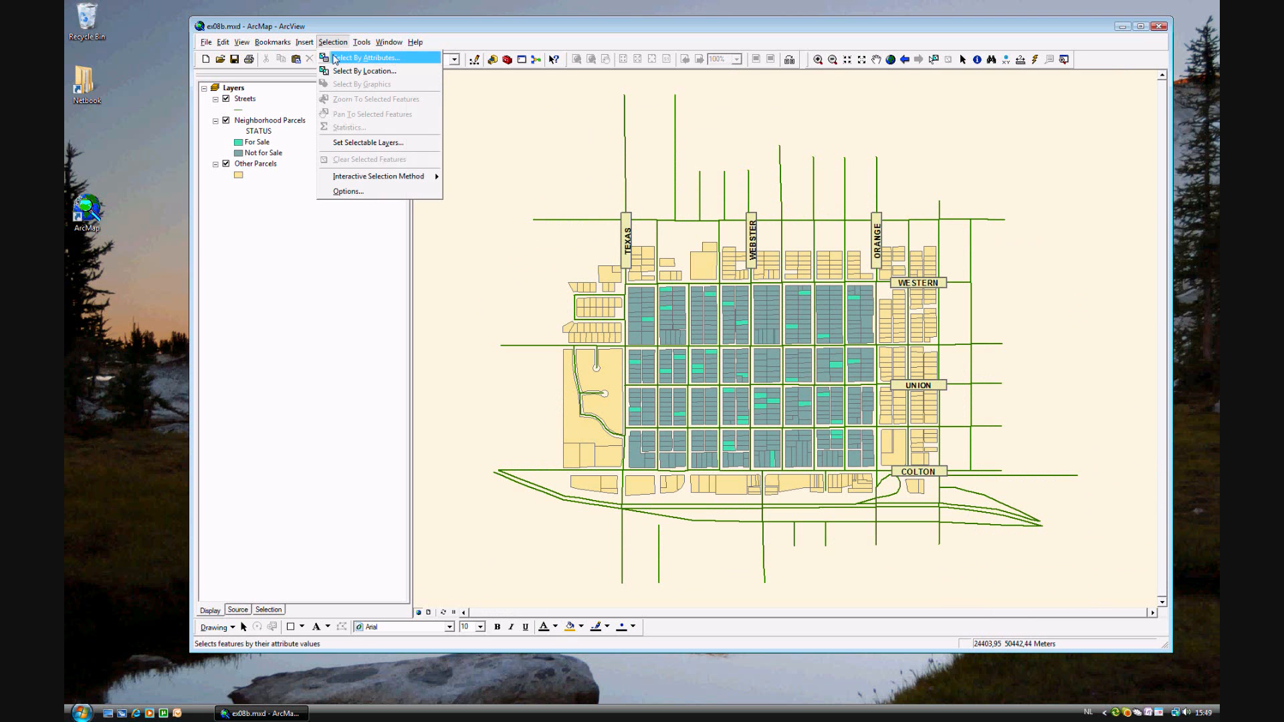
{"action": "left_click", "coordinate": [367, 58]}
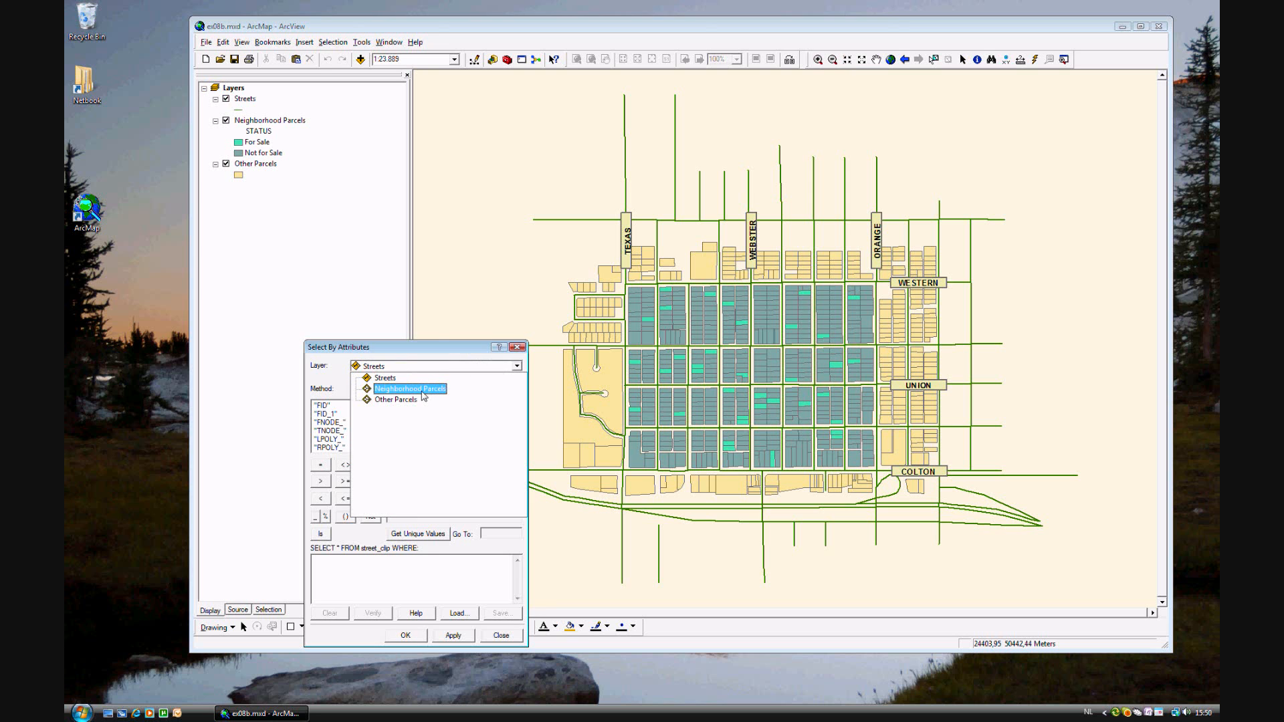
{"action": "left_click", "coordinate": [409, 388]}
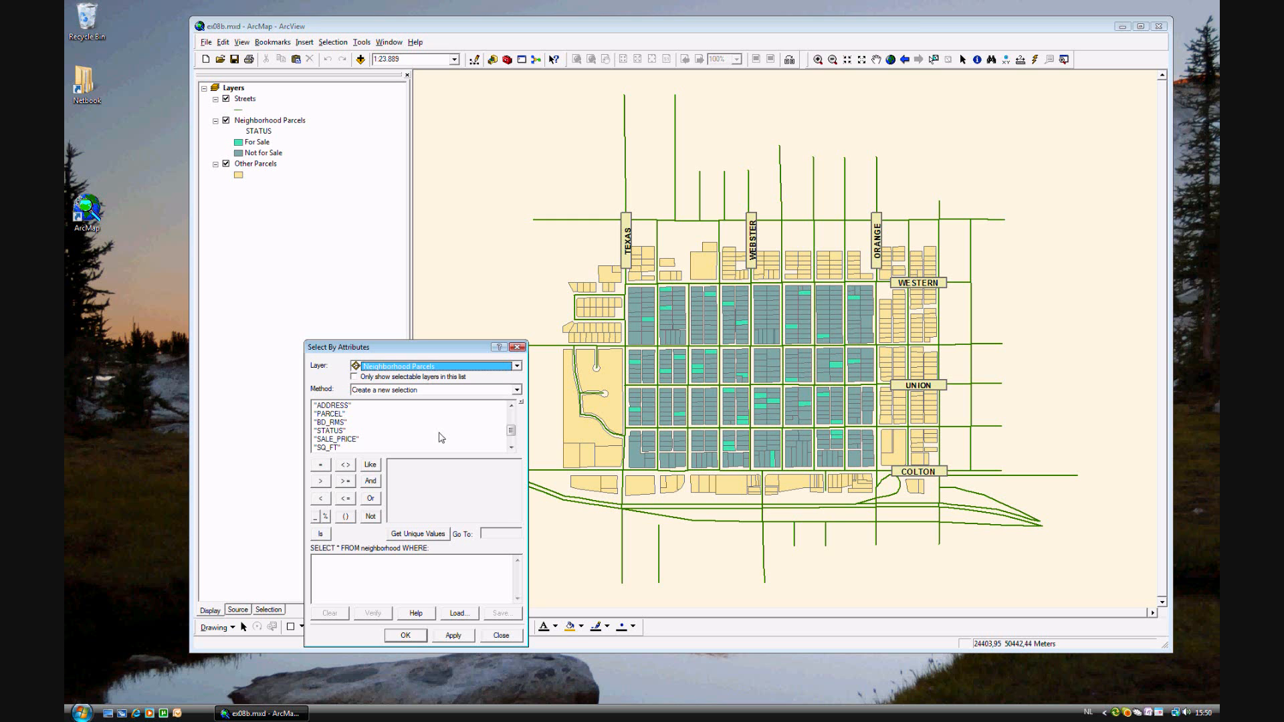
{"action": "mouse_move", "coordinate": [334, 436]}
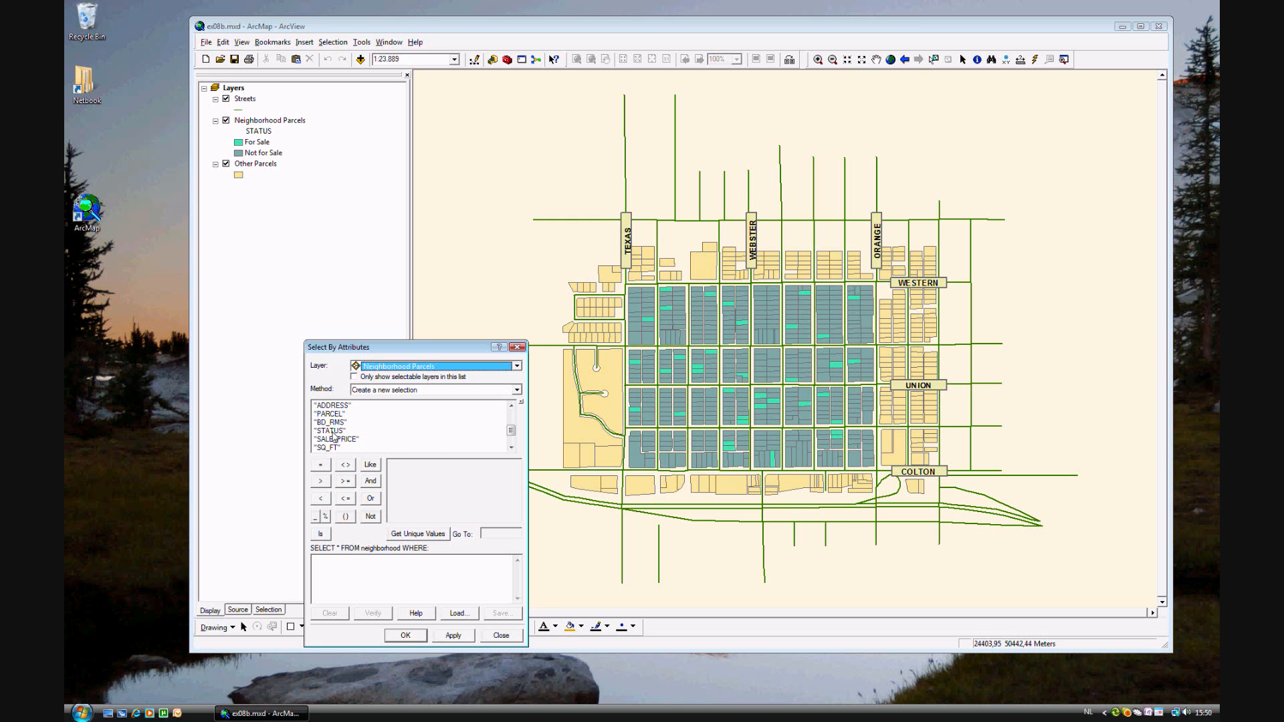
{"action": "double_click", "coordinate": [330, 431]}
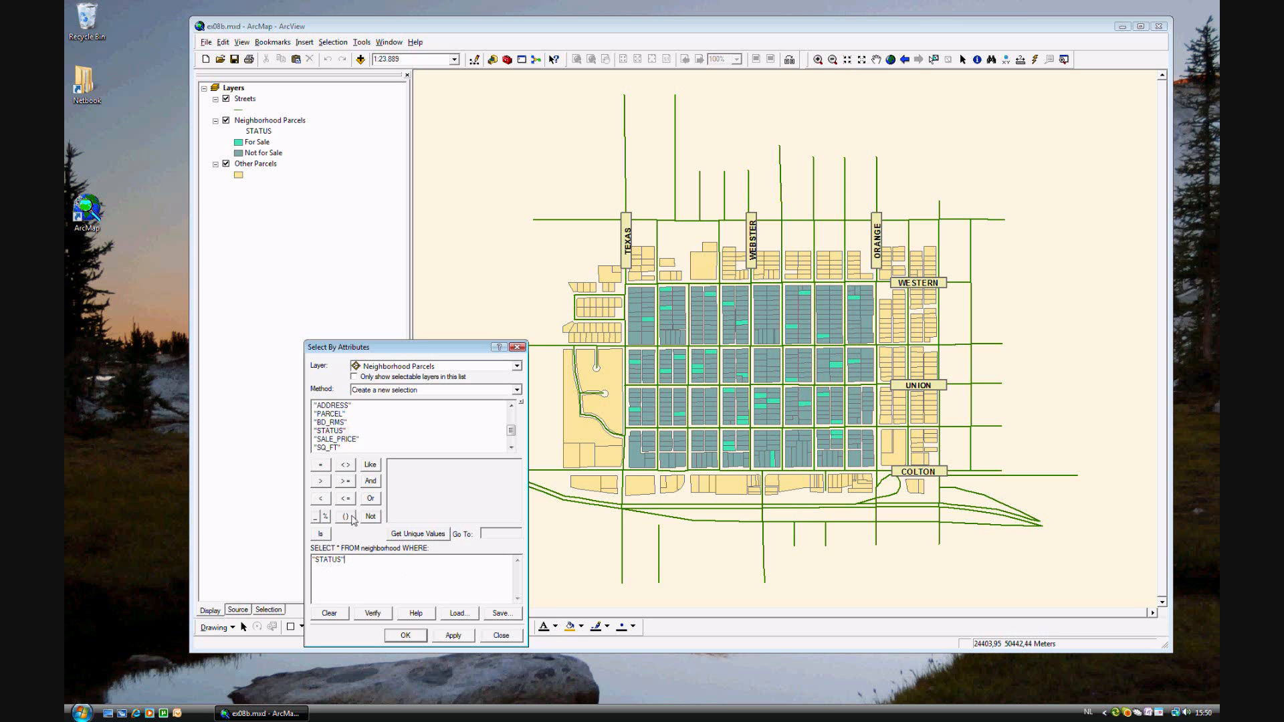
{"action": "left_click", "coordinate": [319, 464]}
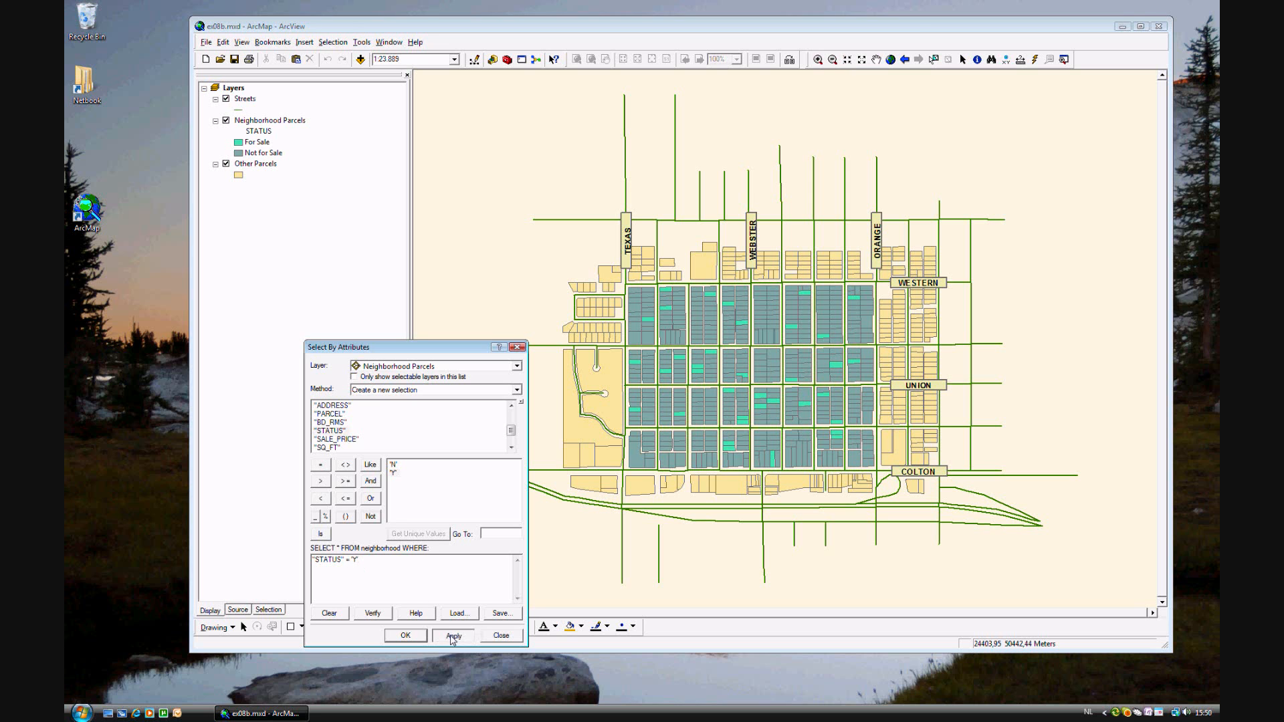
Apply the "STATUS" = 'Y' query to highlight the 36 for-sale parcels
{"action": "left_click", "coordinate": [453, 636]}
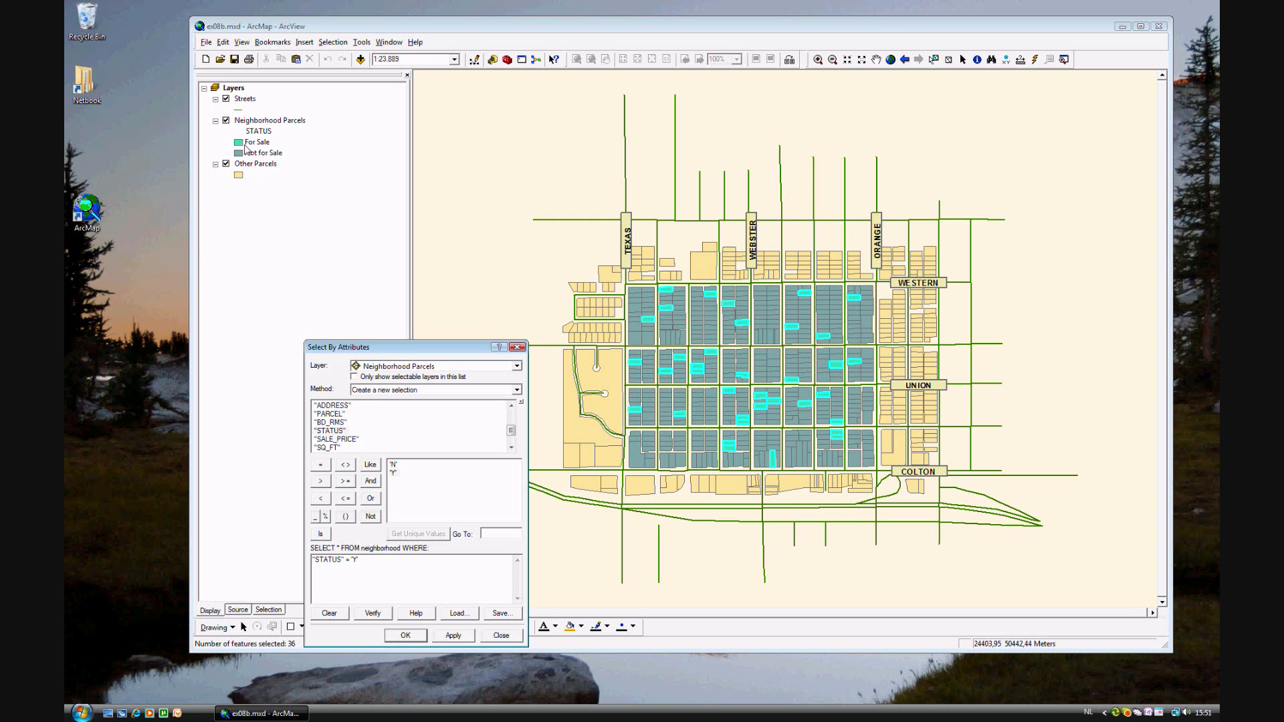
{"action": "mouse_move", "coordinate": [243, 152]}
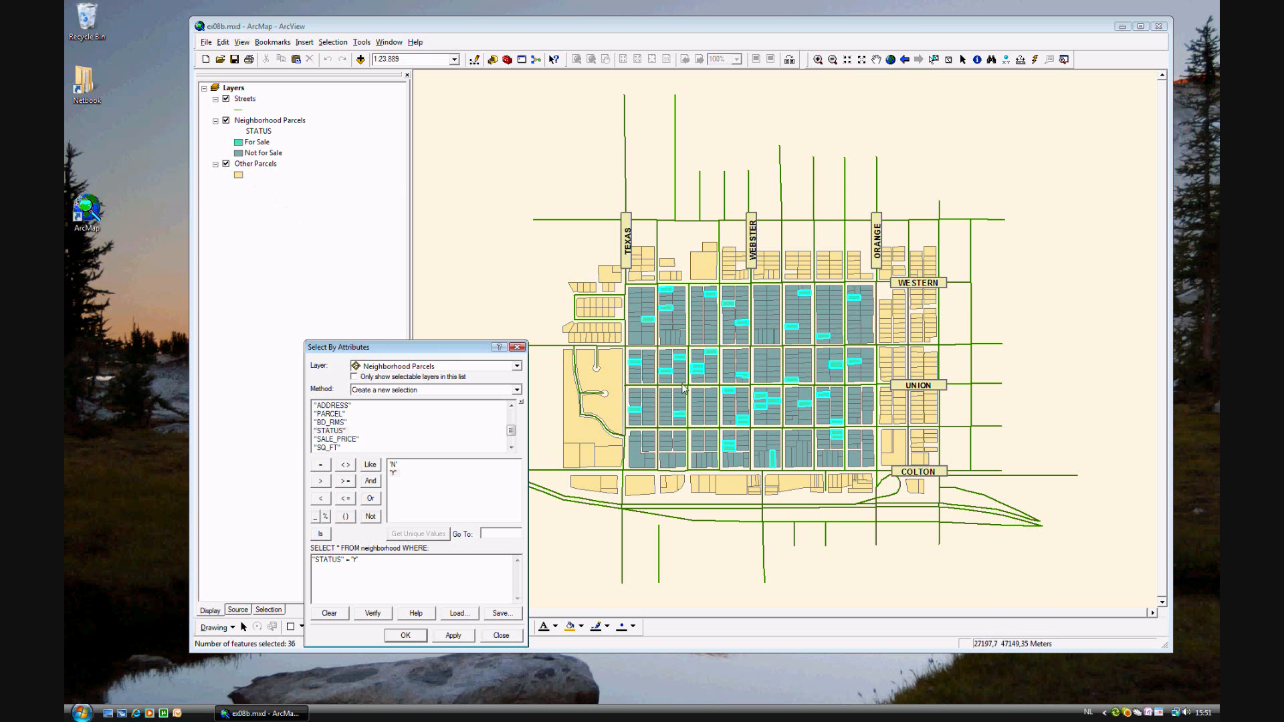
{"action": "mouse_move", "coordinate": [698, 392]}
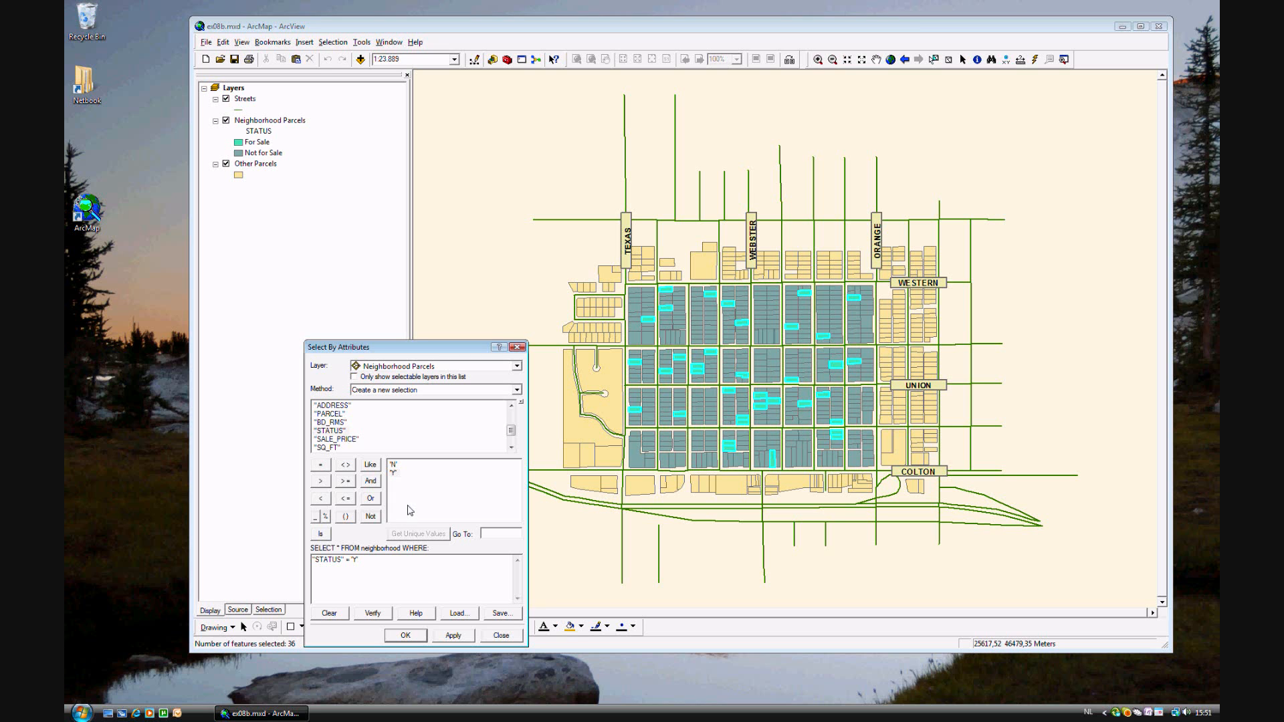
{"action": "mouse_move", "coordinate": [338, 429]}
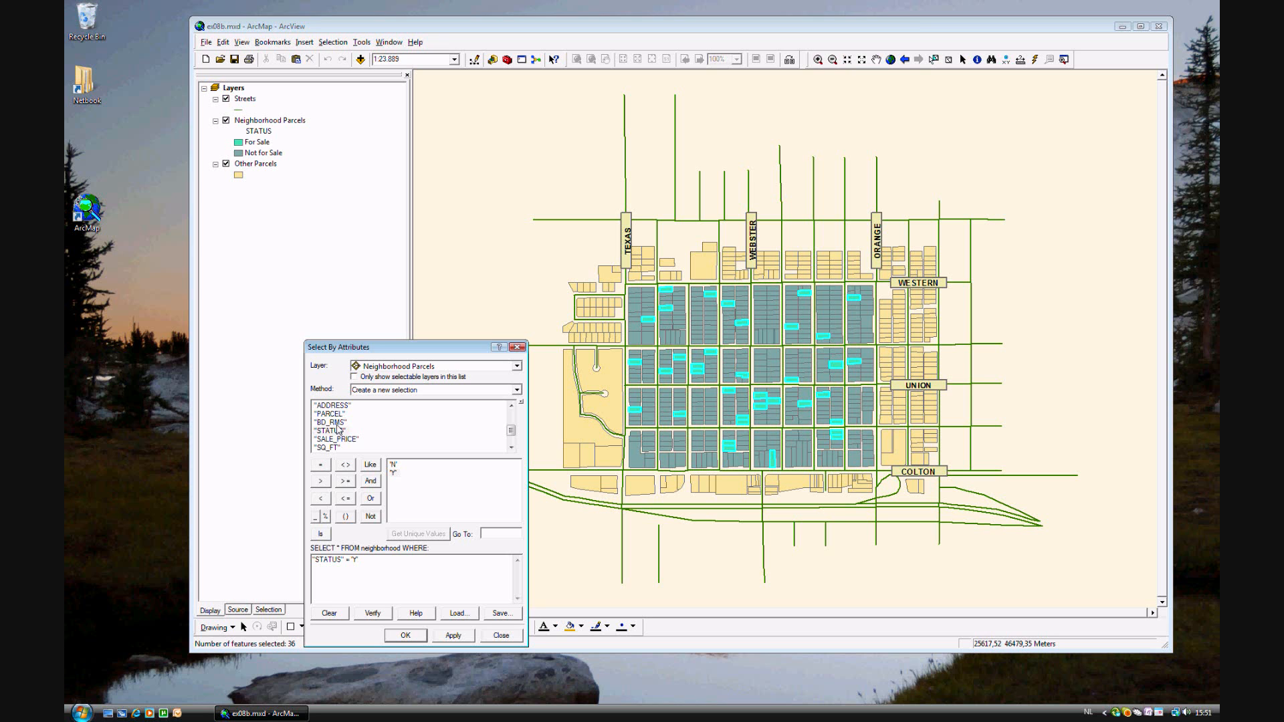
Append "BD_RMS" = 3 and apply, hitting an invalid-SQL error
{"action": "double_click", "coordinate": [330, 431]}
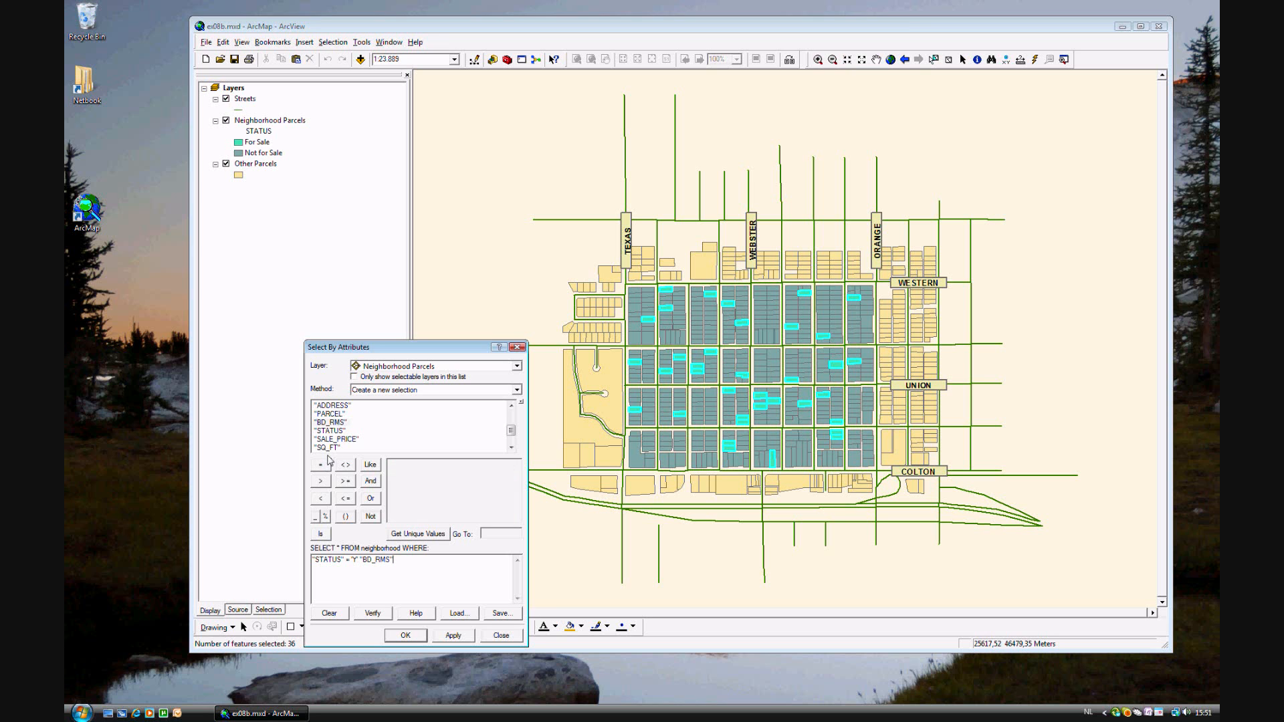
{"action": "left_click", "coordinate": [319, 464]}
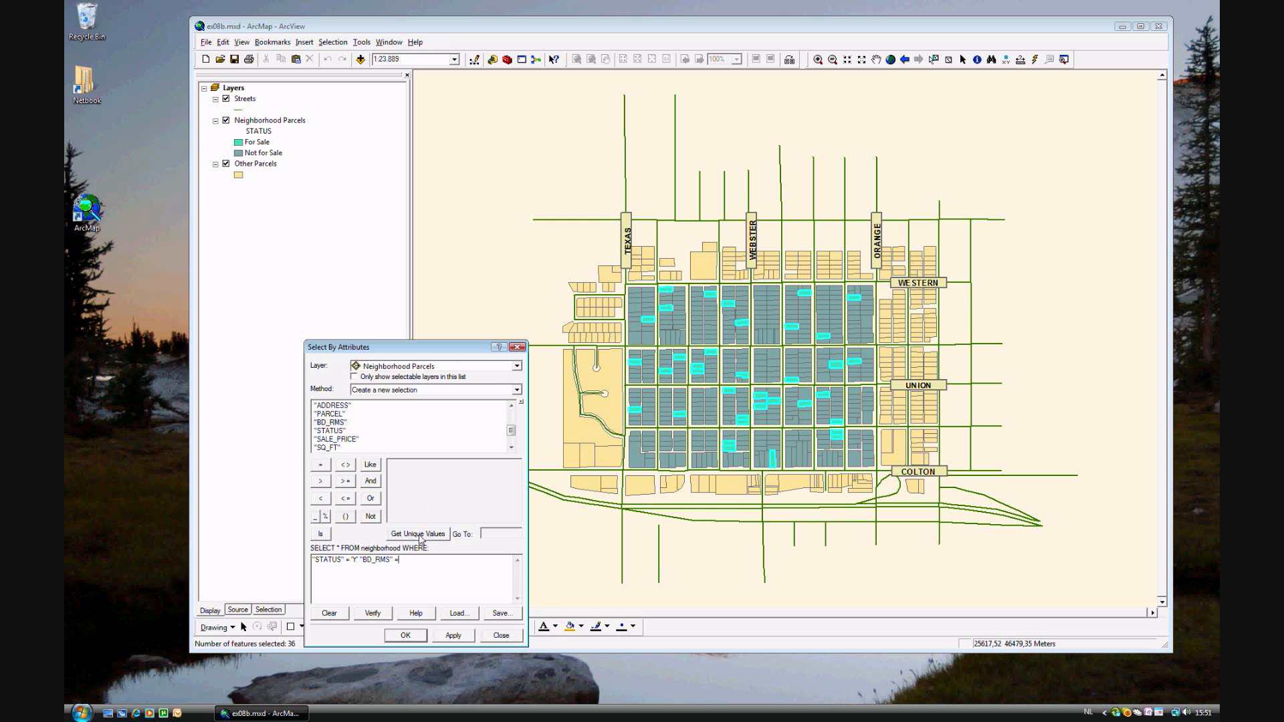
{"action": "left_click", "coordinate": [418, 534]}
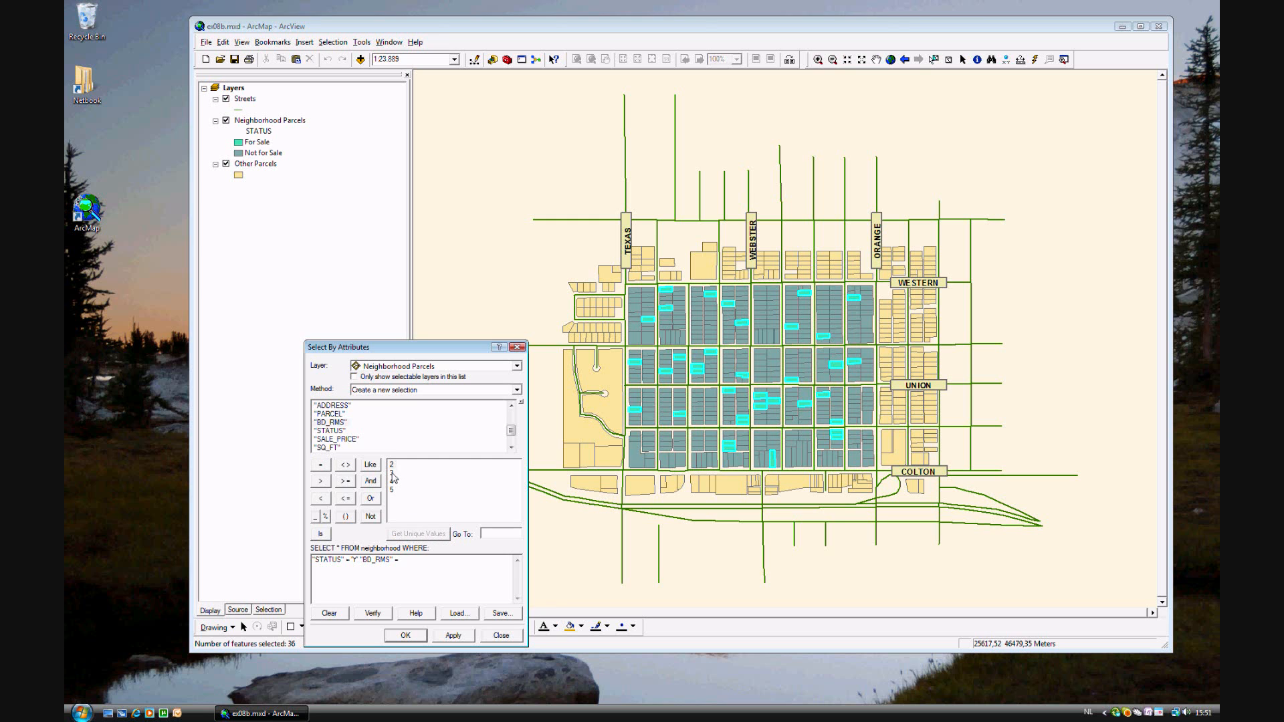
{"action": "type", "text": "3"}
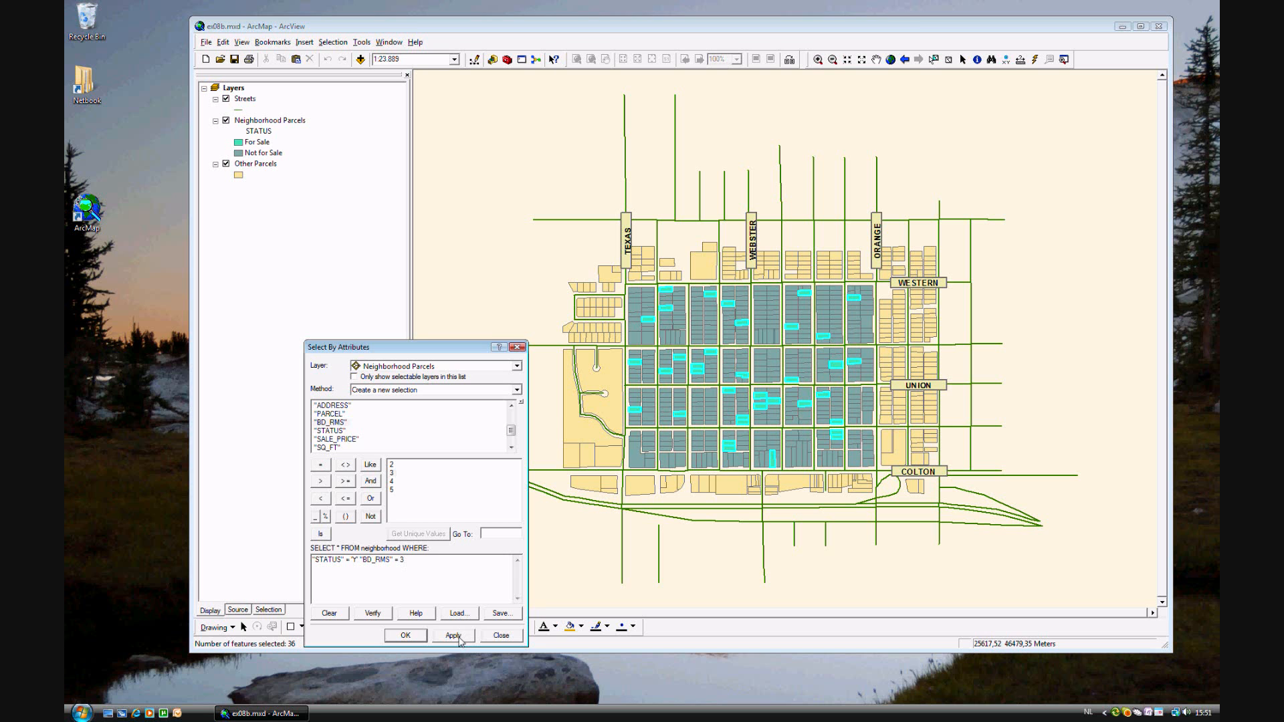
{"action": "left_click", "coordinate": [453, 635]}
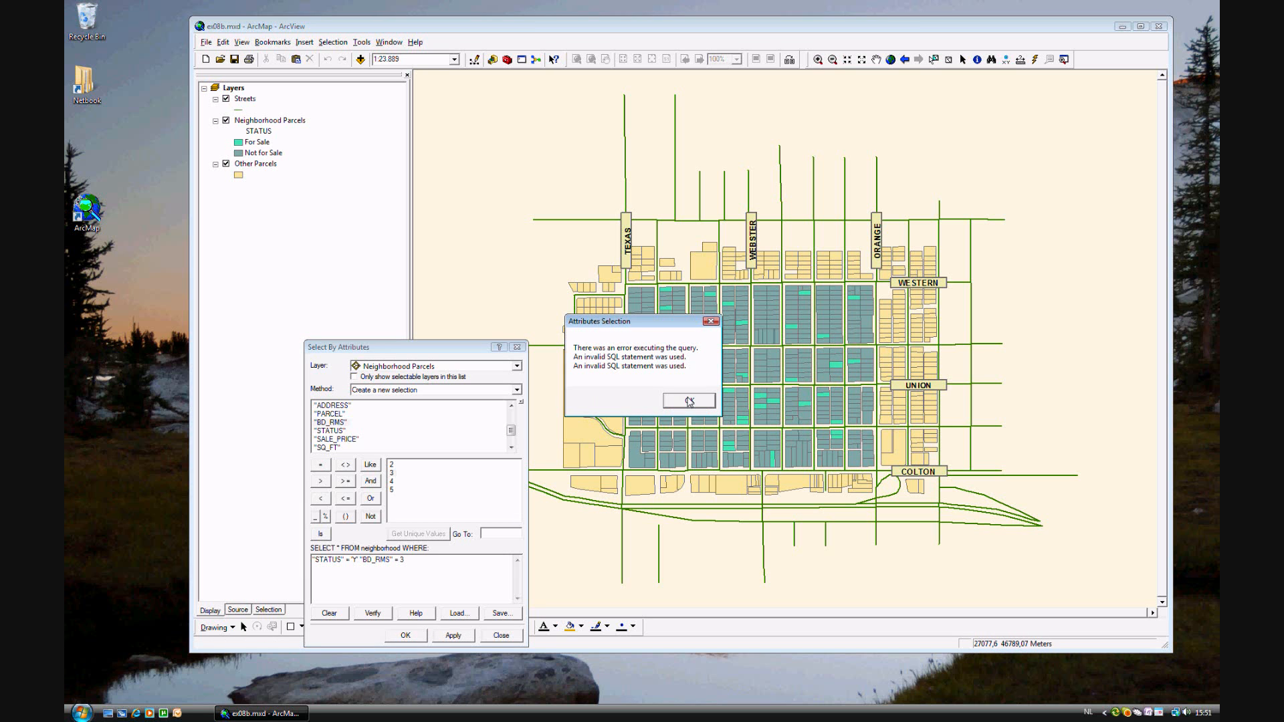
{"action": "left_click", "coordinate": [688, 400]}
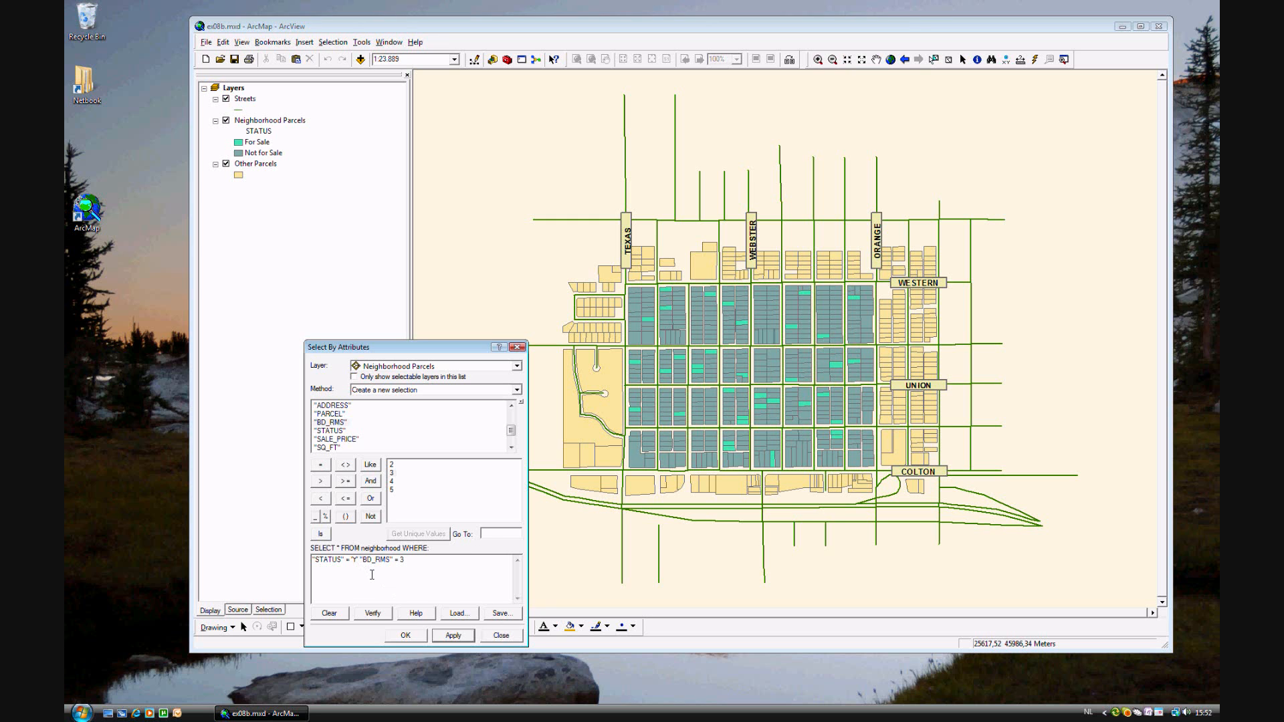
Insert AND between the conditions and apply, selecting 12 parcels
{"action": "left_click", "coordinate": [370, 481]}
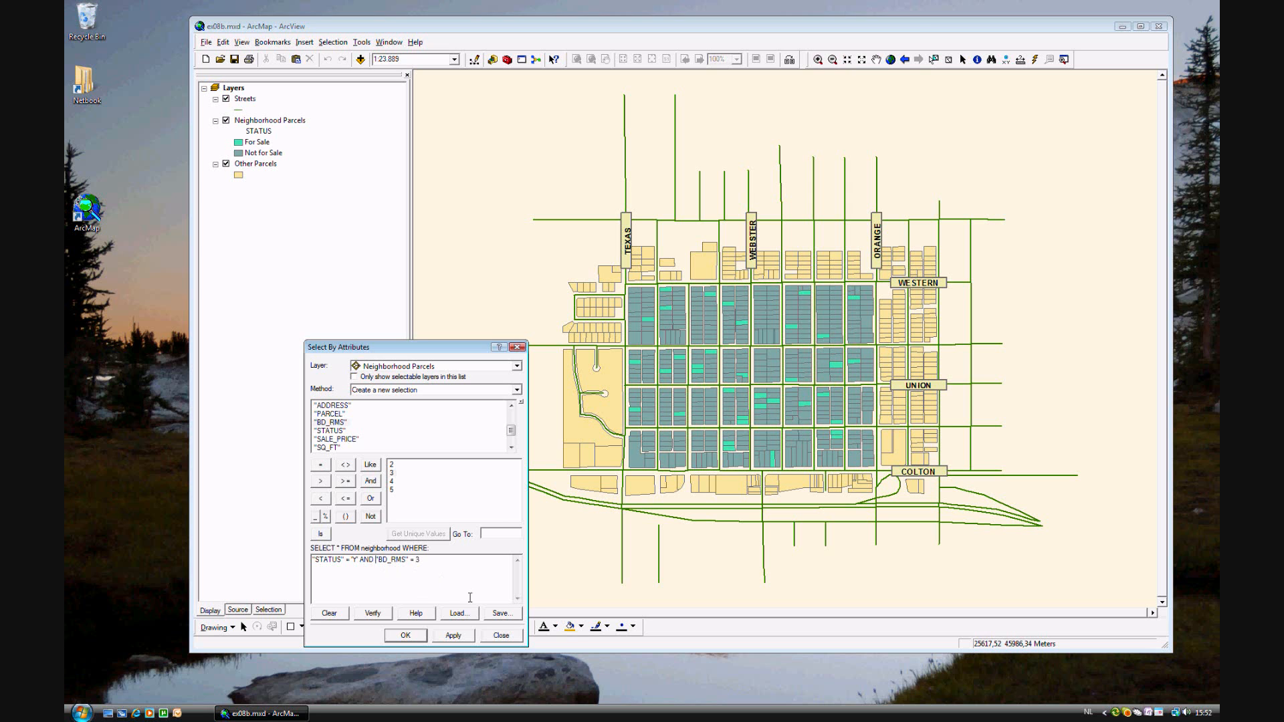
{"action": "left_click", "coordinate": [453, 634]}
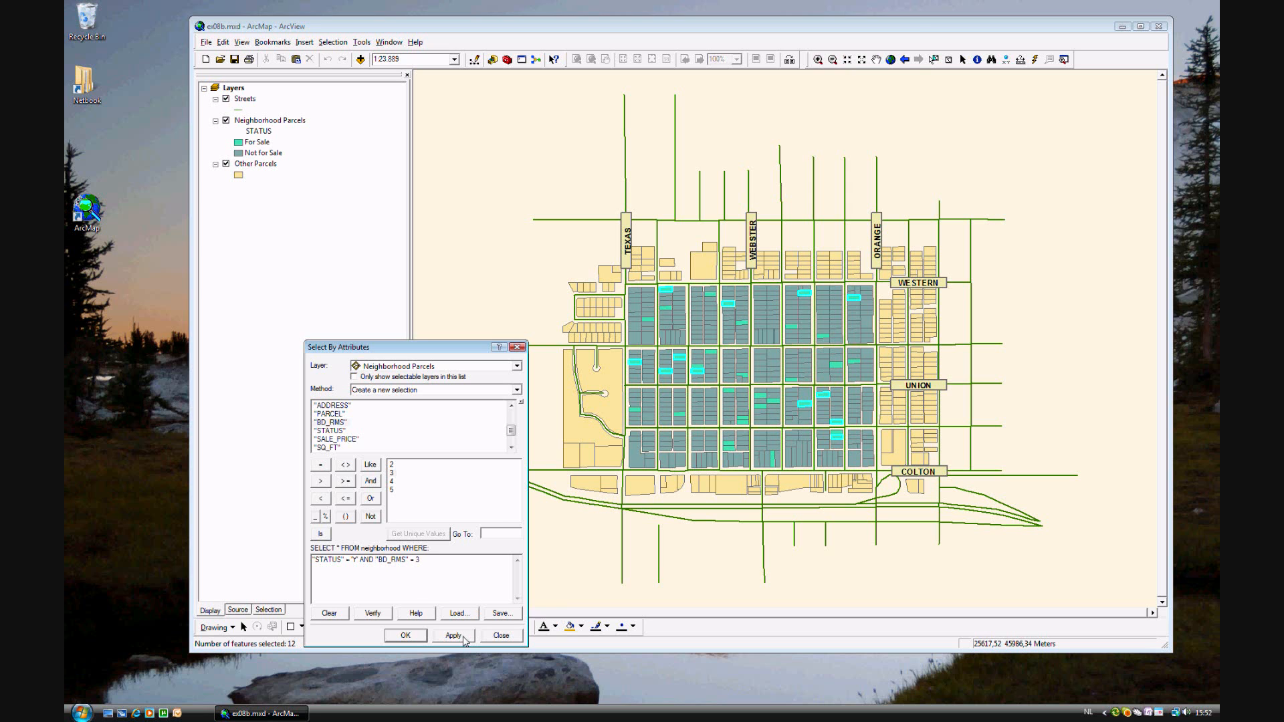
{"action": "left_click", "coordinate": [453, 636]}
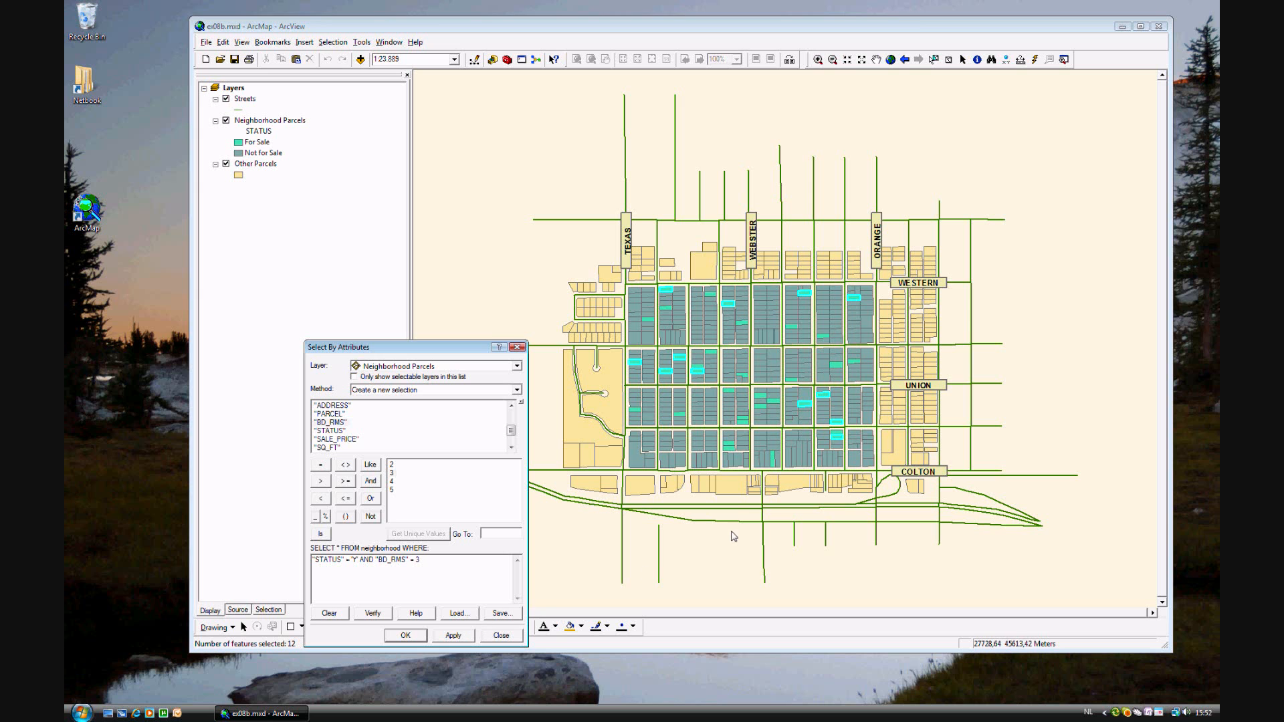
{"action": "mouse_move", "coordinate": [802, 299]}
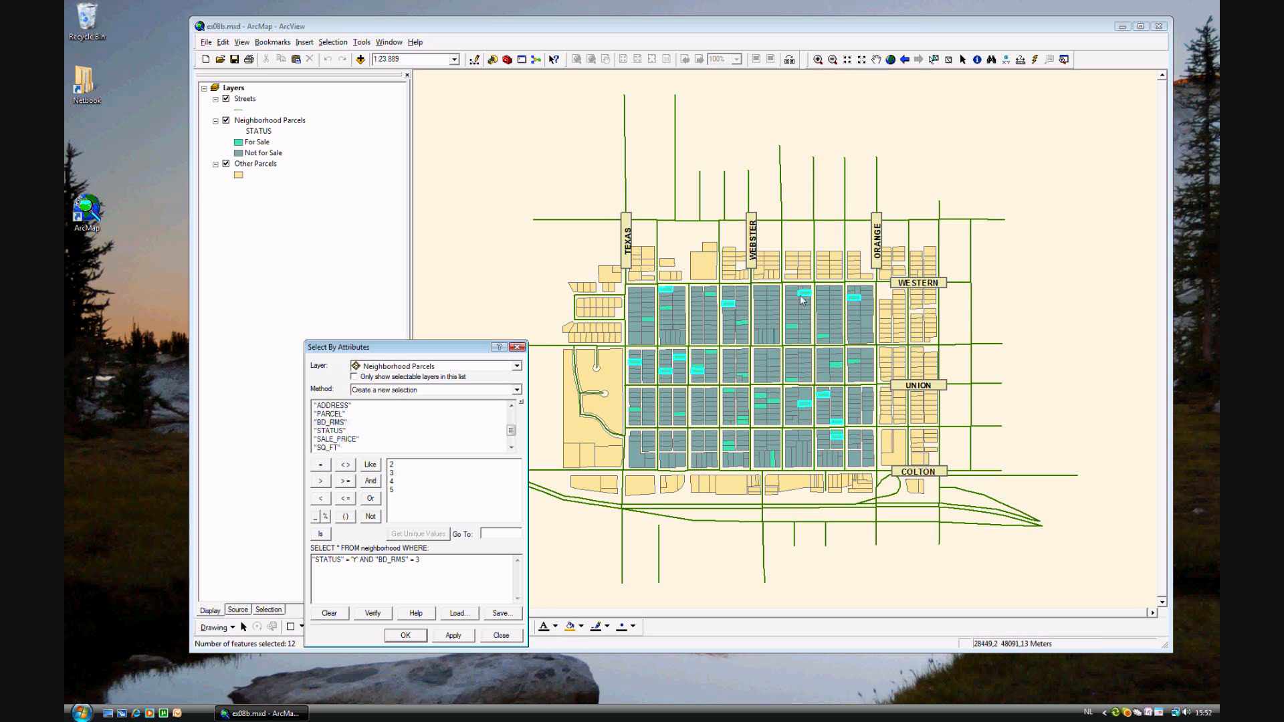
{"action": "mouse_move", "coordinate": [840, 425]}
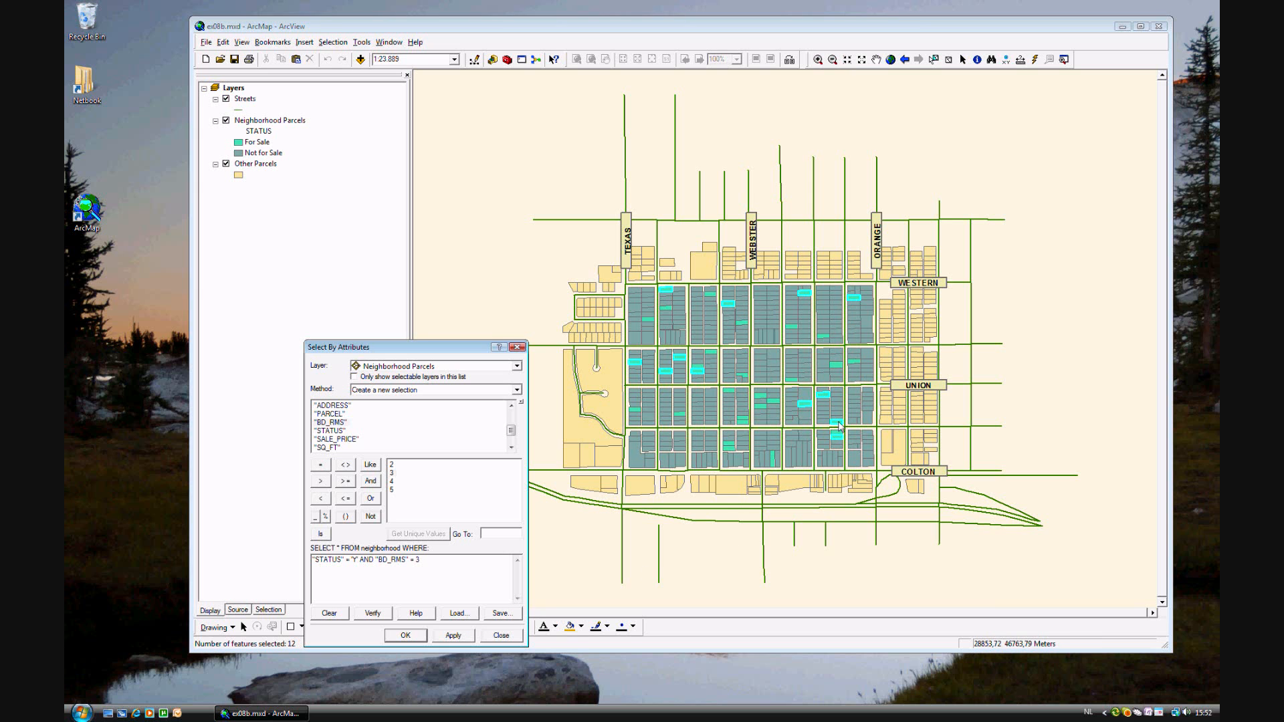
{"action": "mouse_move", "coordinate": [807, 410]}
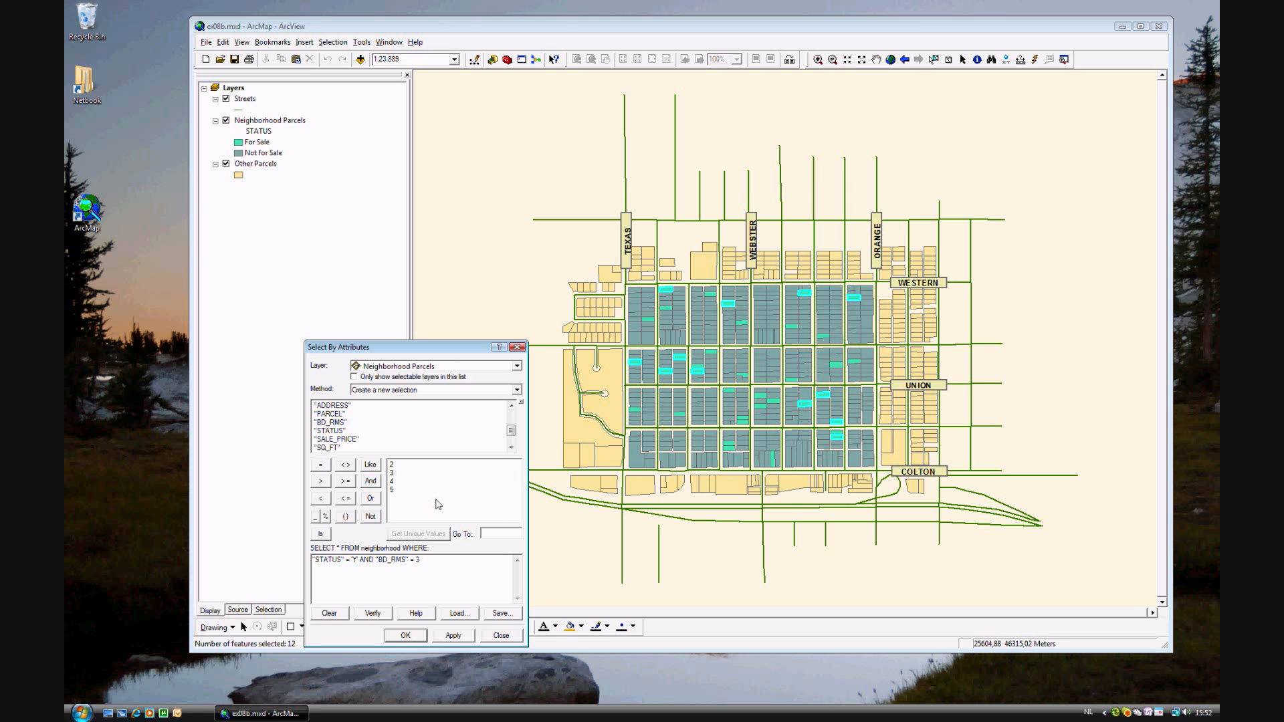
Add AND "SALE_PRICE" < 175000 and apply, leaving 11 parcels selected
{"action": "left_click", "coordinate": [369, 480]}
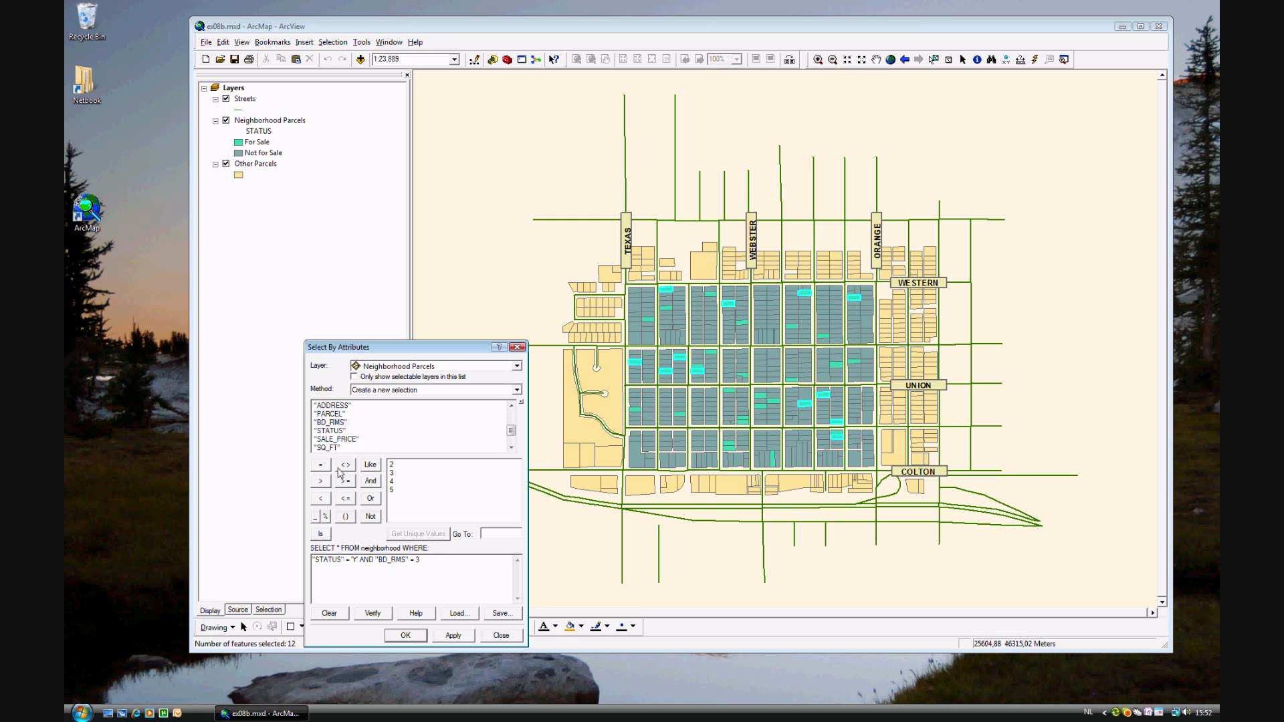
{"action": "left_click", "coordinate": [369, 480]}
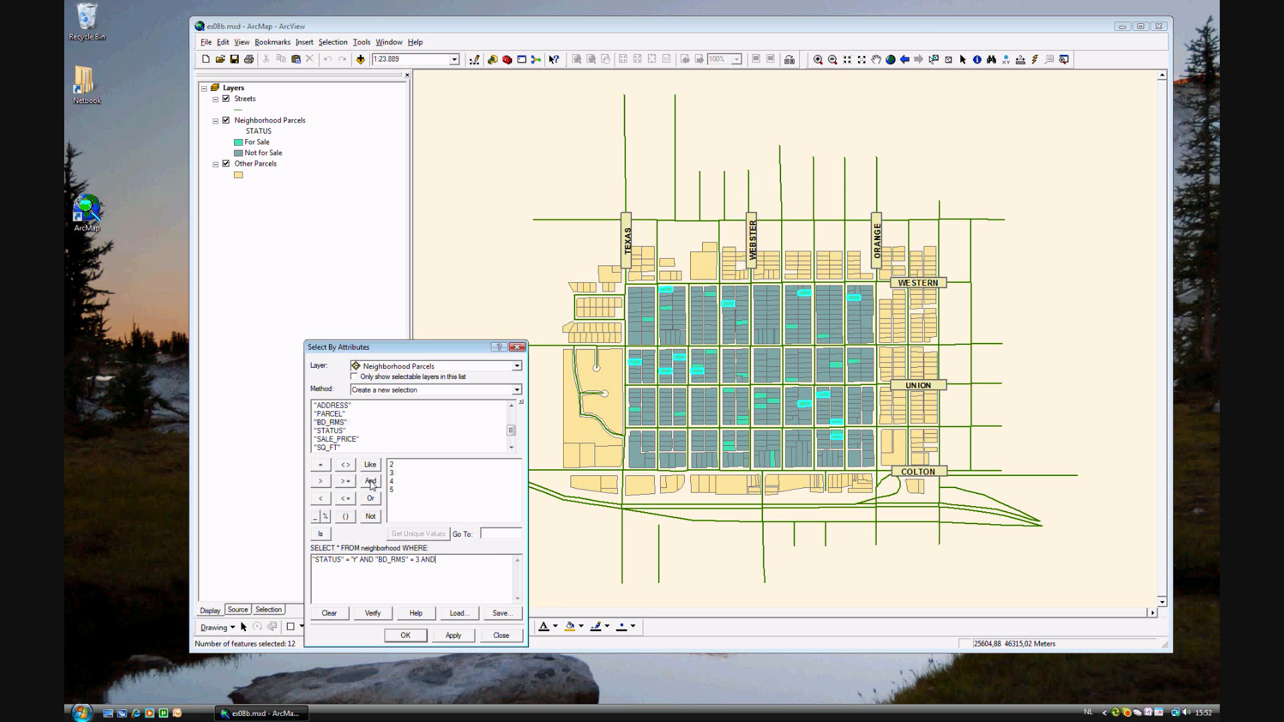
{"action": "double_click", "coordinate": [336, 439]}
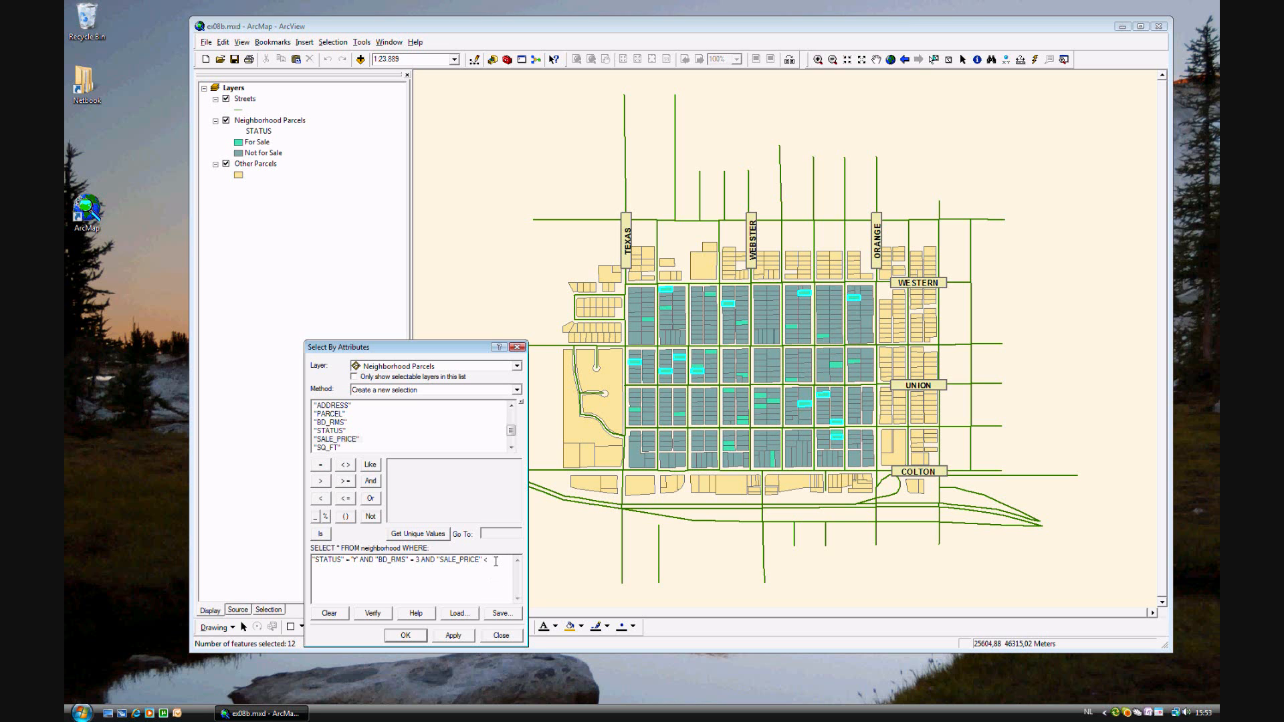
{"action": "type", "text": "17"}
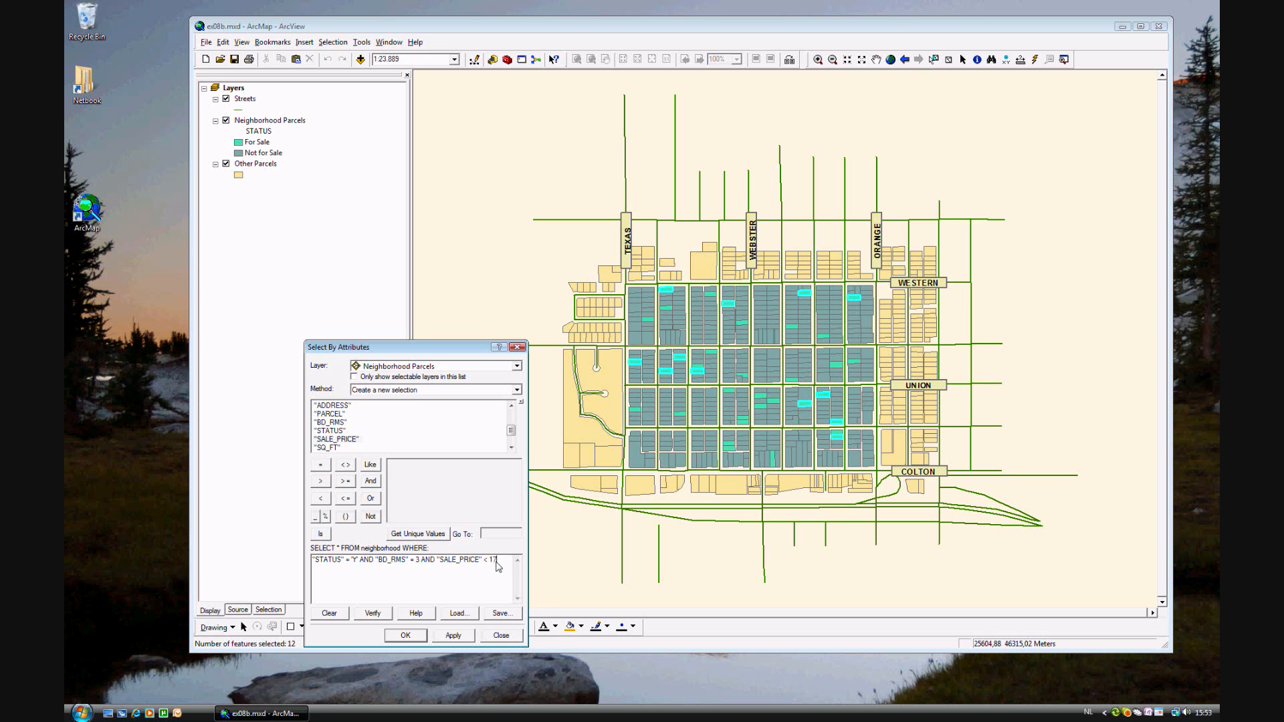
{"action": "type", "text": "5000"}
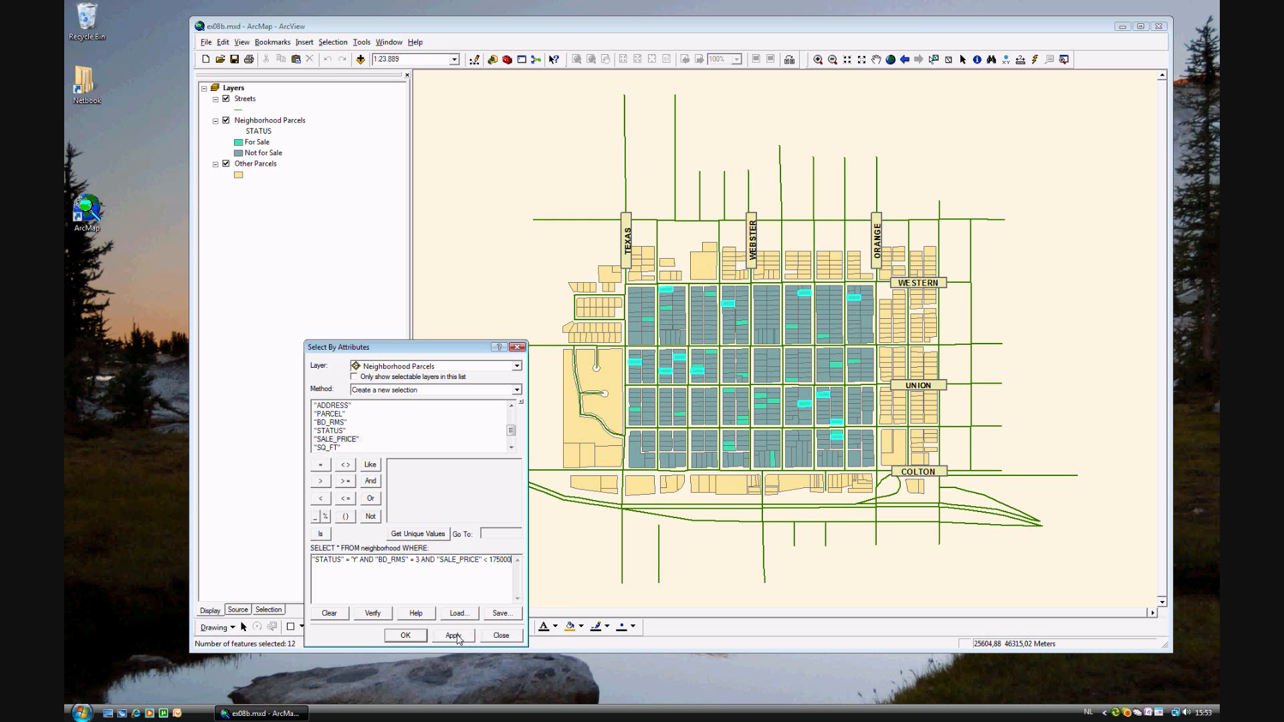
{"action": "left_click", "coordinate": [453, 635]}
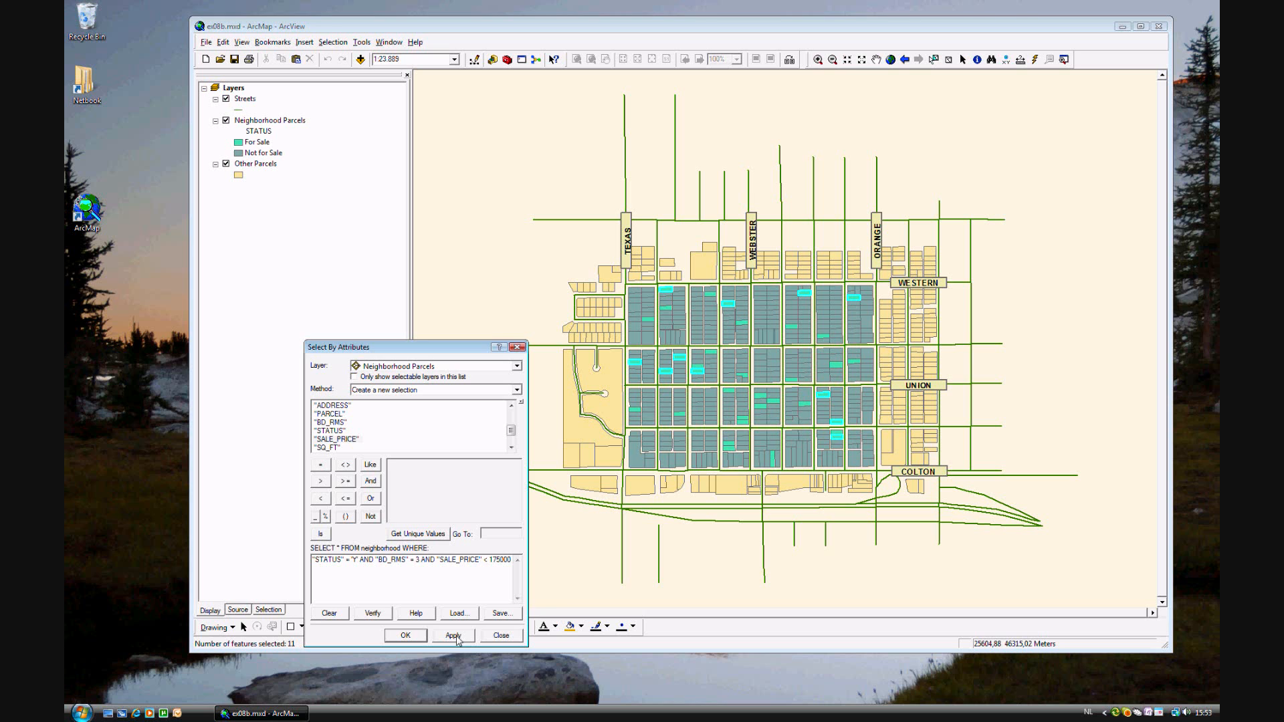
{"action": "mouse_move", "coordinate": [458, 641]}
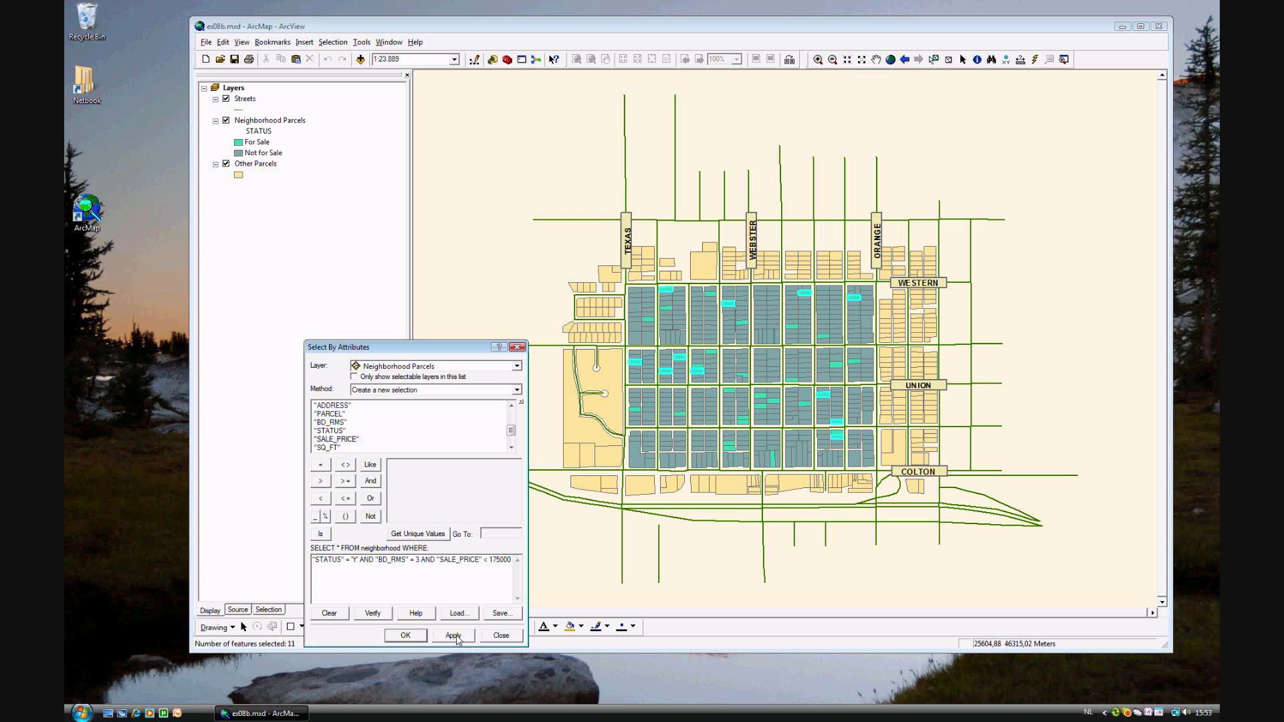
{"action": "mouse_move", "coordinate": [456, 640]}
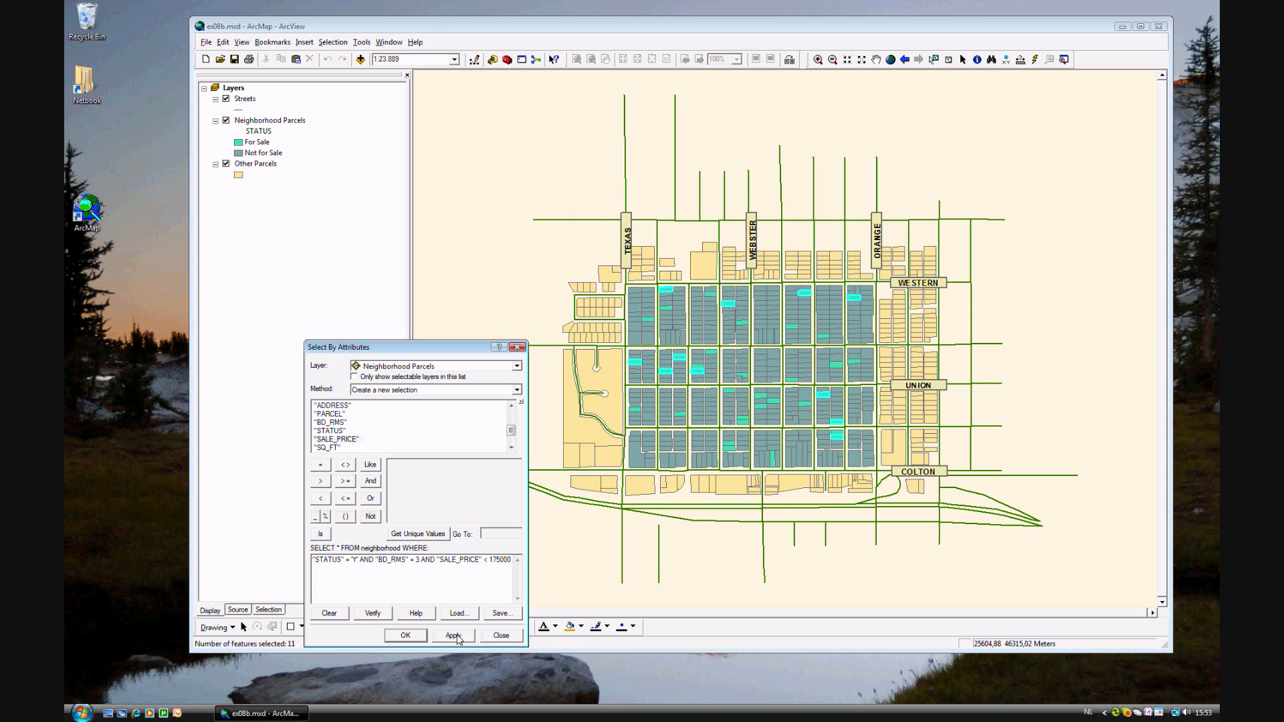